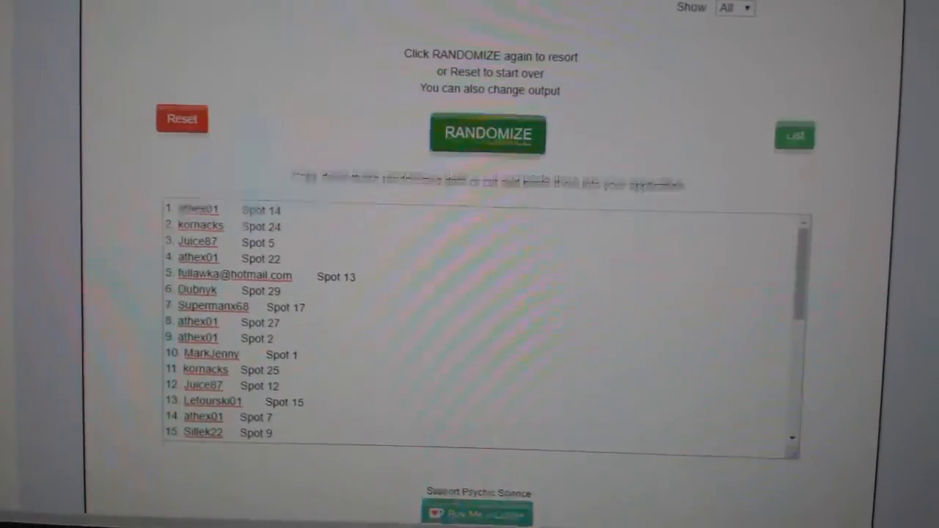
Step: Reshuffle the list of names and spot numbers into a new random order with RANDOMIZE
{"action": "scroll", "scroll_direction": "up", "scroll_amount": 3}
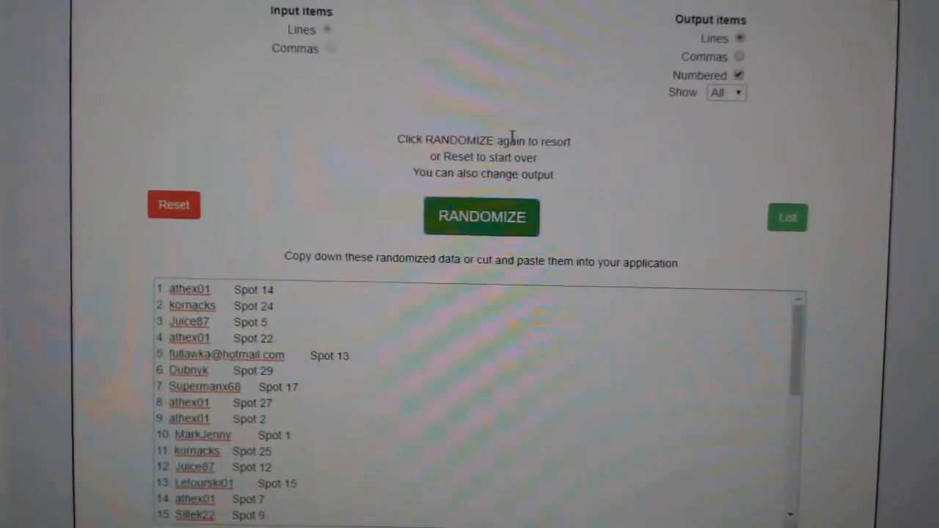
{"action": "left_click", "coordinate": [481, 217]}
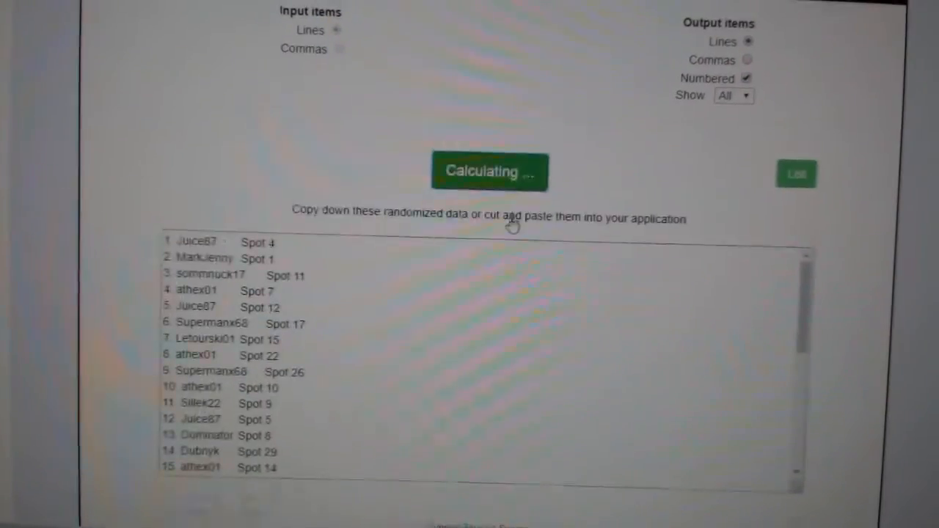
{"action": "left_click", "coordinate": [490, 170]}
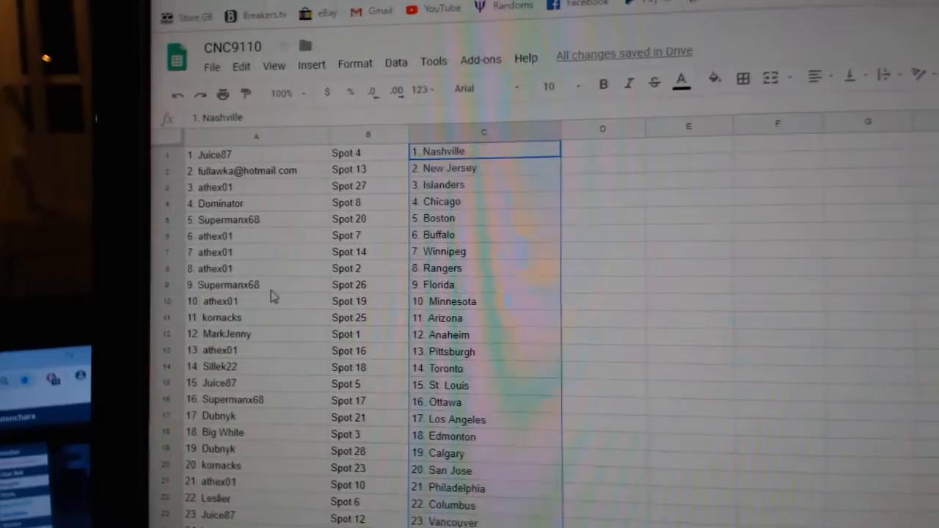
Step: Scroll down the sheet to review the name, spot and numbered team columns through Dallas
{"action": "scroll", "scroll_direction": "down", "scroll_amount": 3}
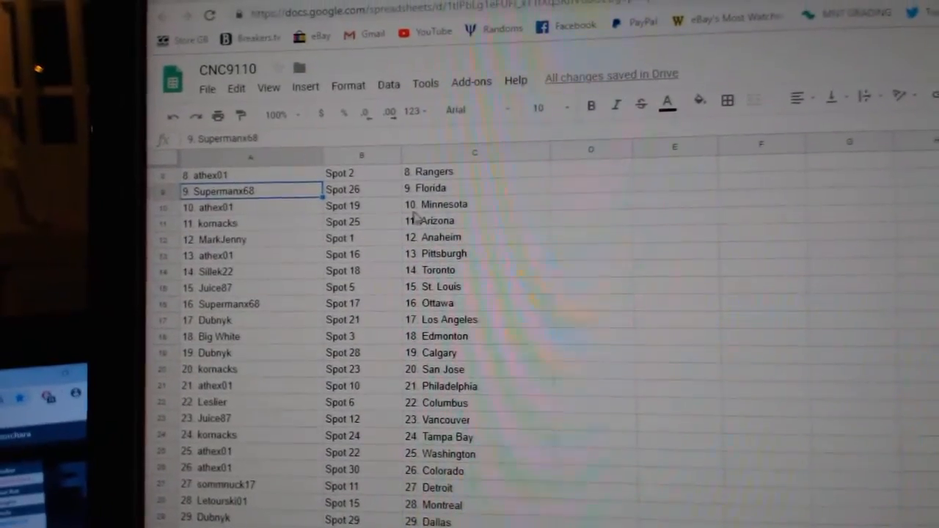